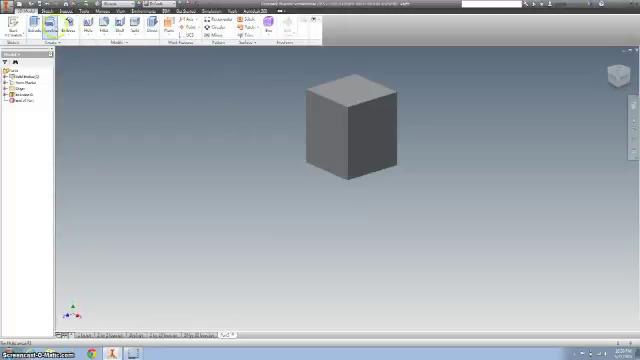
Begin the stud feature on the cube's top face.
left_click(356, 90)
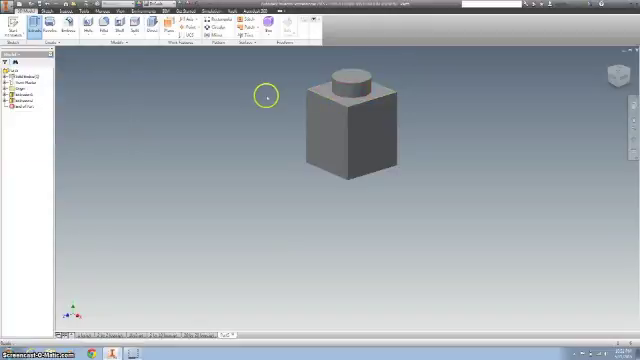
mouse_move(616, 92)
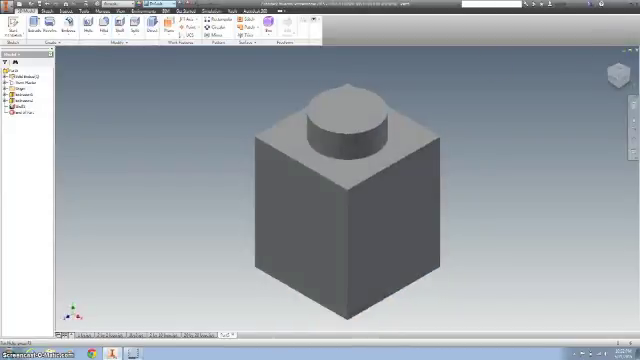
Apply a red appearance to the single brick.
left_click(130, 12)
type("red")
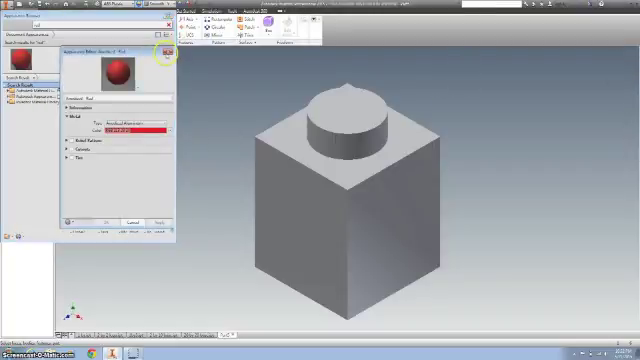
left_click(164, 52)
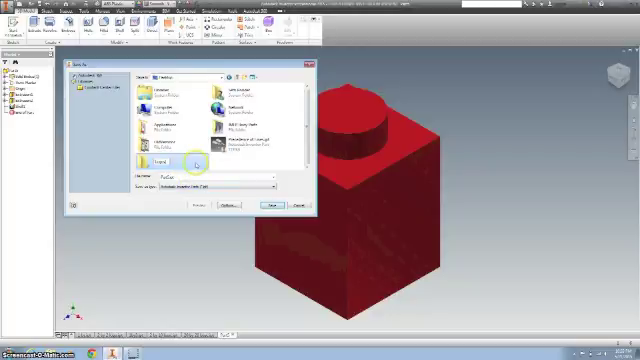
Choose the target folder and name the red brick part file.
double_click(156, 164)
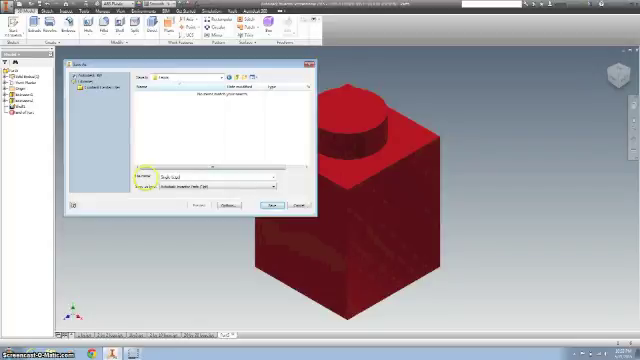
left_click(256, 204)
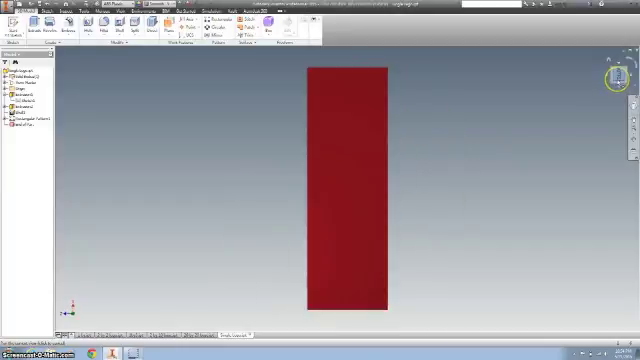
mouse_move(532, 104)
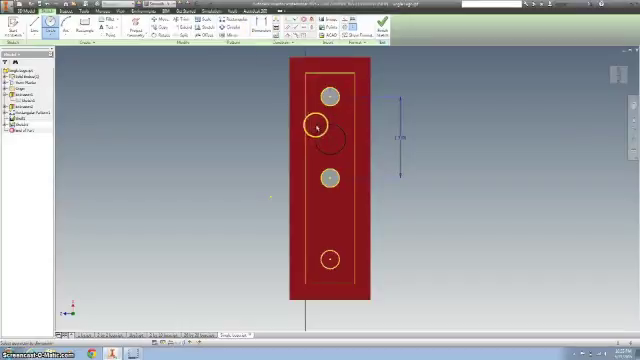
Select a stud circle and adjust the spacing dimension between the studs.
left_click(330, 124)
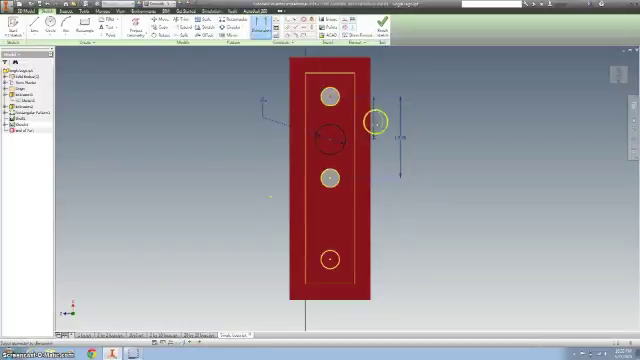
double_click(378, 116)
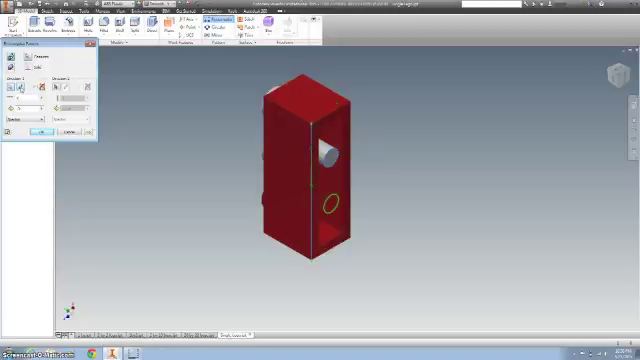
Select the three circle profiles for the stud extrusion.
left_click(42, 130)
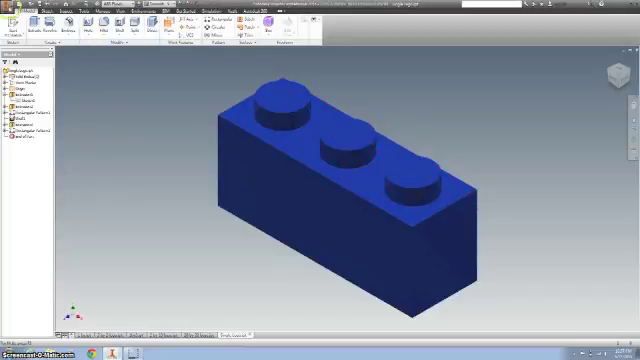
Bring up the application menu's file commands for the blue brick.
left_click(18, 10)
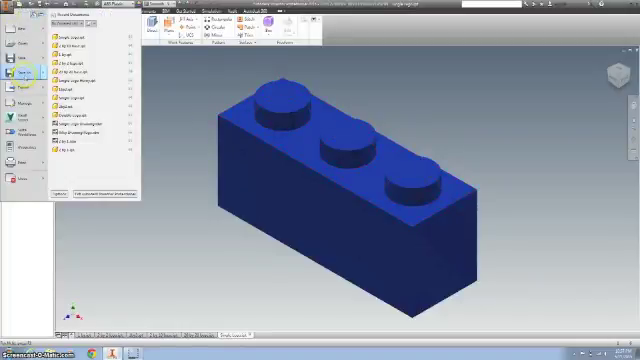
left_click(300, 114)
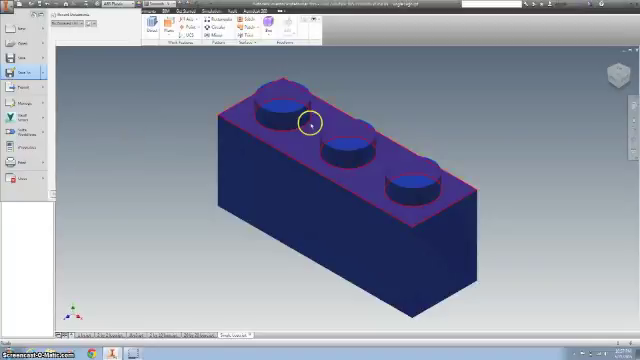